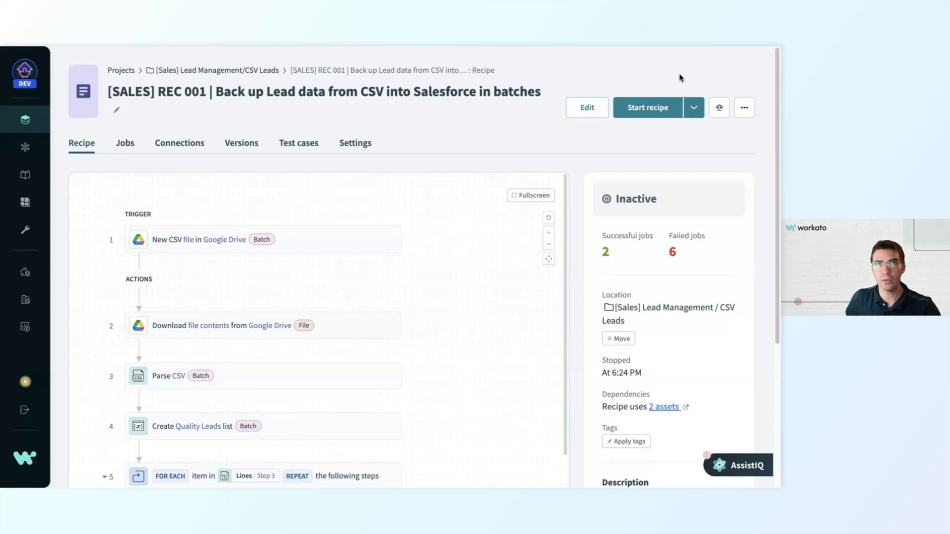
pyautogui.moveTo(669, 88)
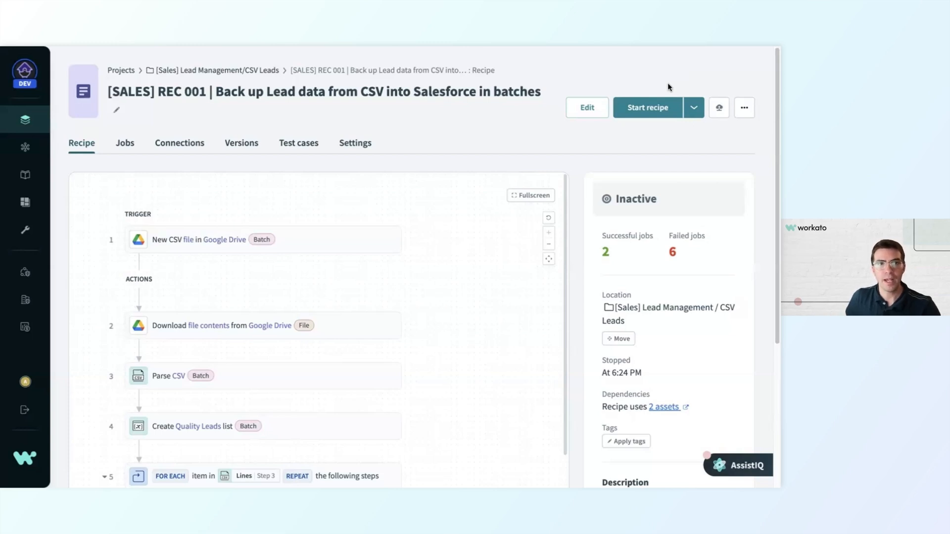
pyautogui.moveTo(38, 99)
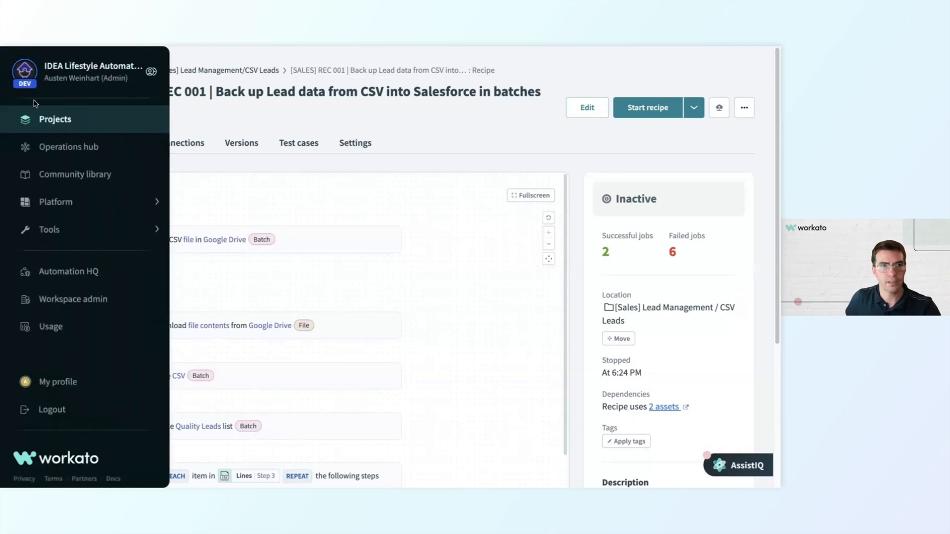
# Navigate from the recipe via Tools to the workspace's Lookup tables list and browse it.
pyautogui.click(50, 230)
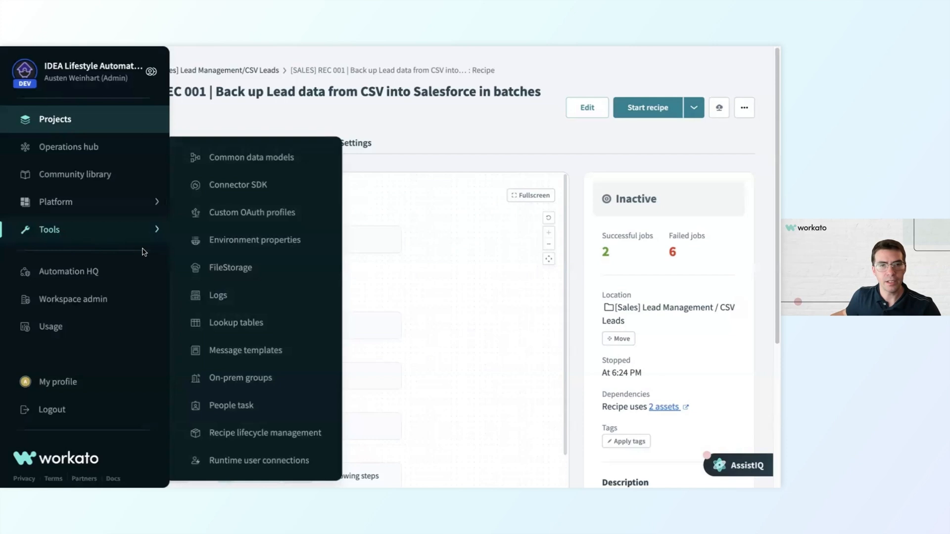
pyautogui.rightClick(236, 323)
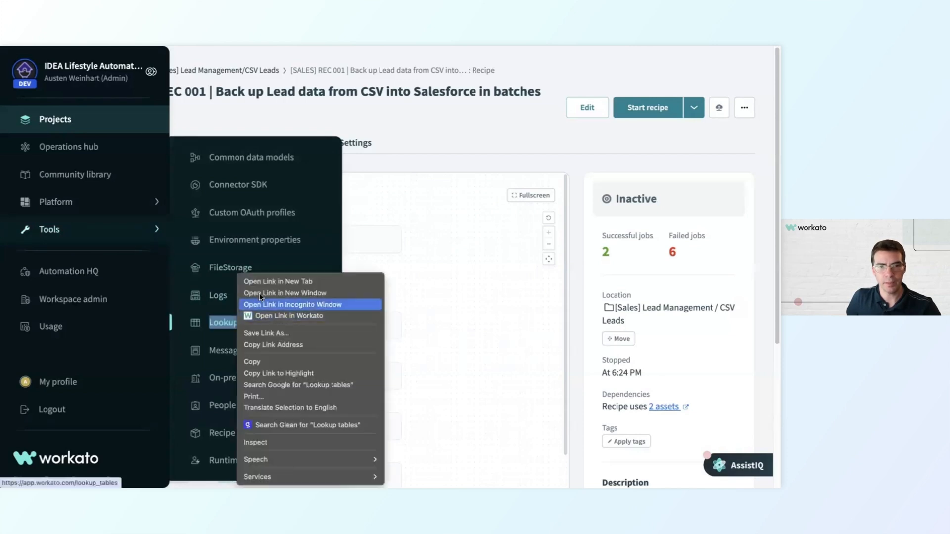
pyautogui.click(289, 316)
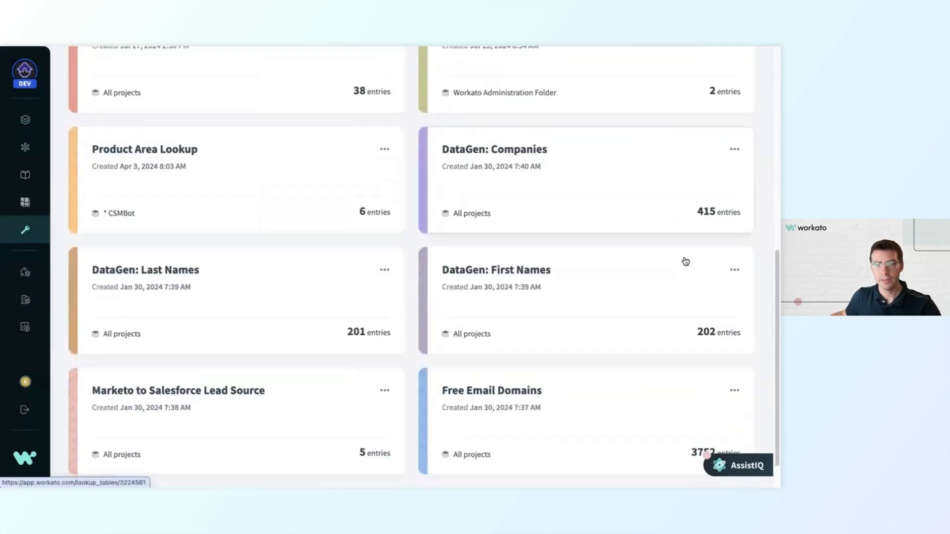
pyautogui.scroll(-3)
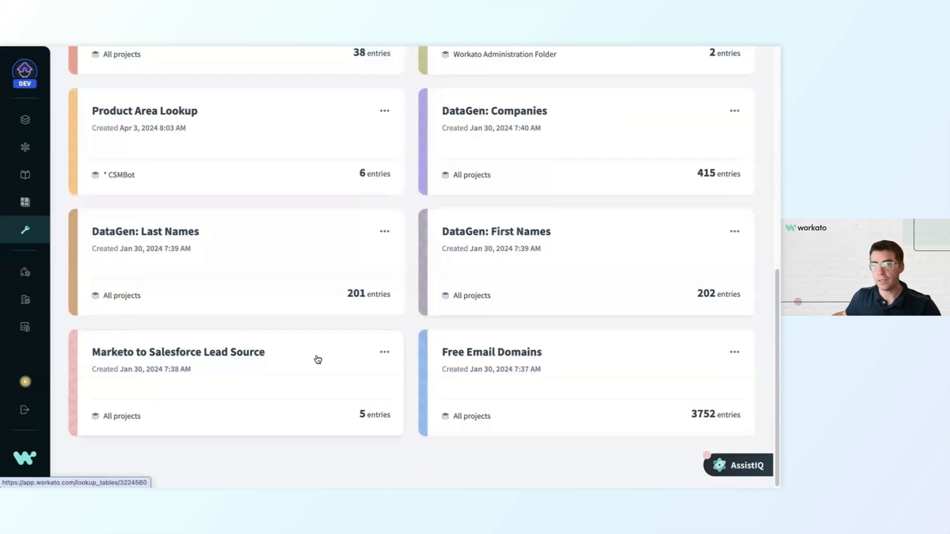
# View the Marketo to Salesforce Lead Source table with its five lead source mappings.
pyautogui.click(178, 359)
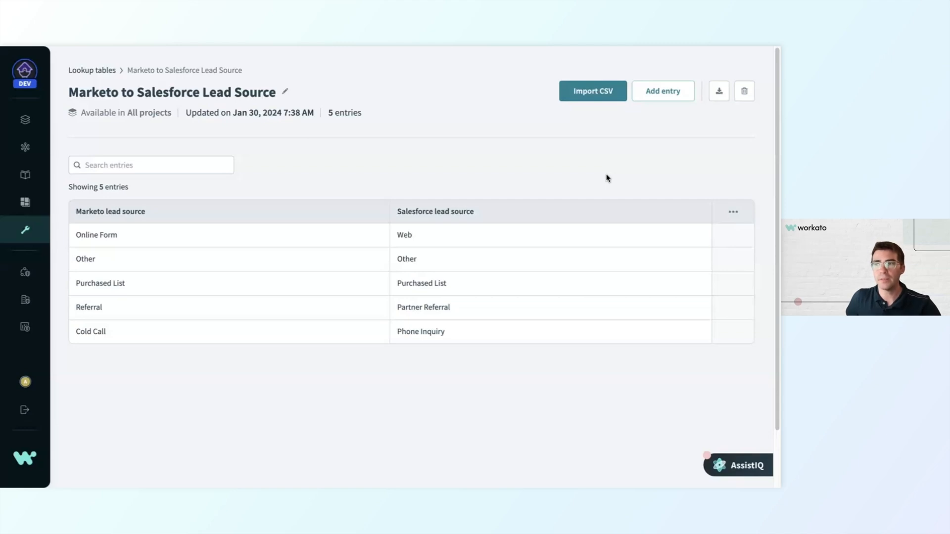
pyautogui.moveTo(618, 167)
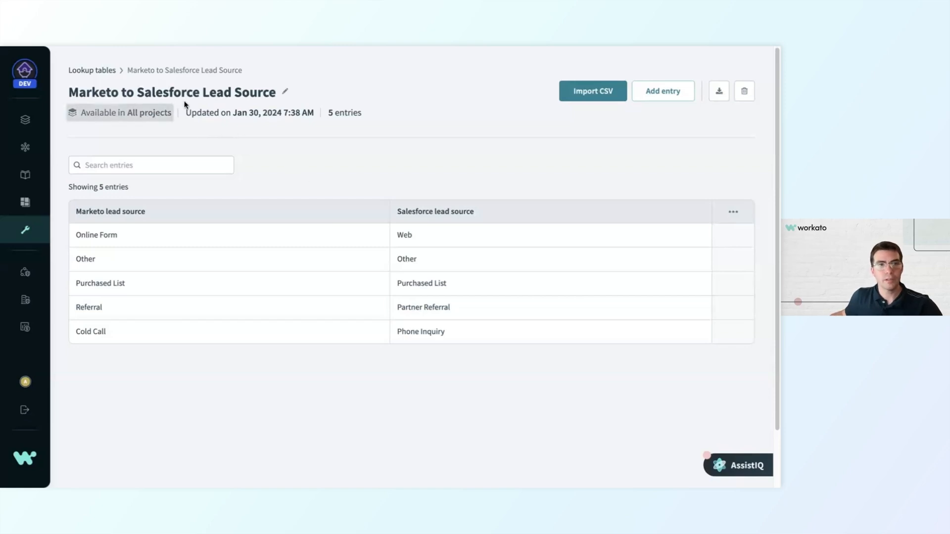
pyautogui.moveTo(96, 69)
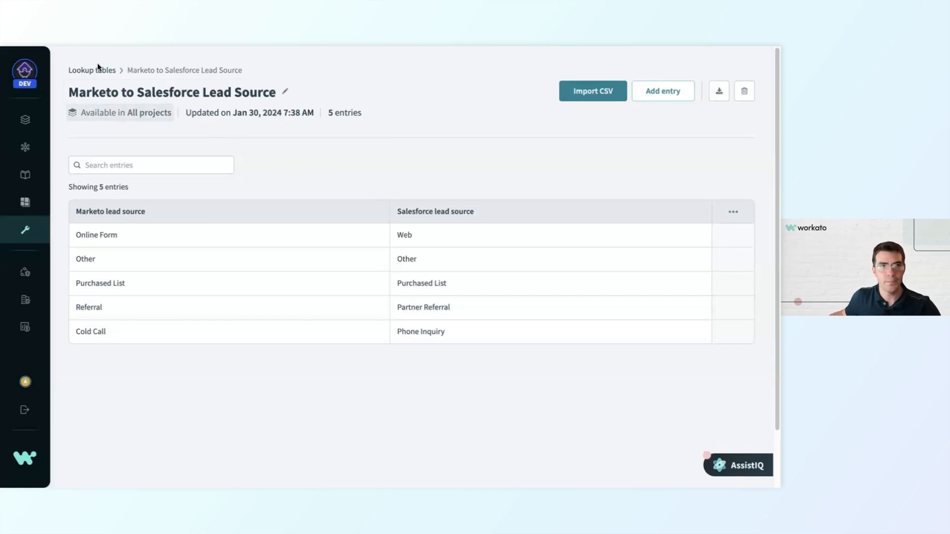
# Browse the Free Email Domains table's 3,752 entries, then return to the lead back-up recipe.
pyautogui.click(91, 69)
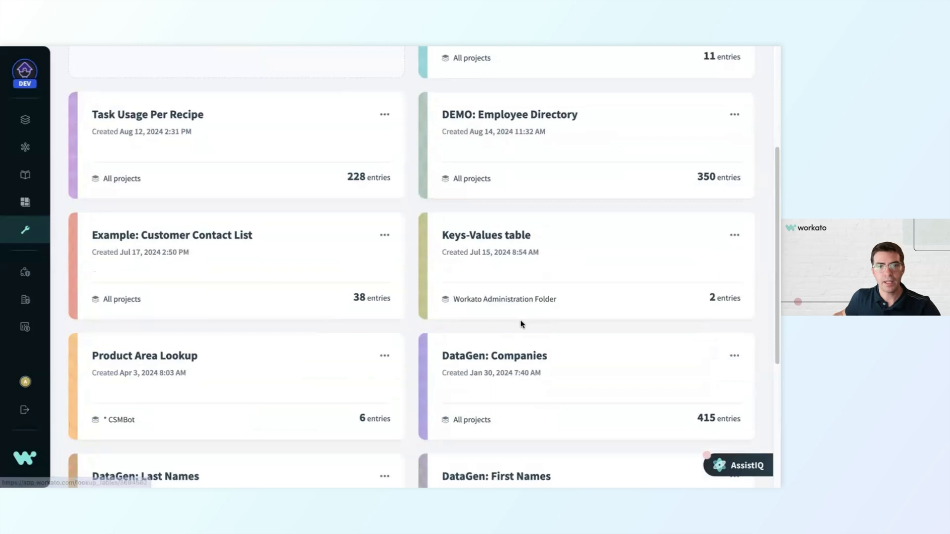
pyautogui.scroll(-3)
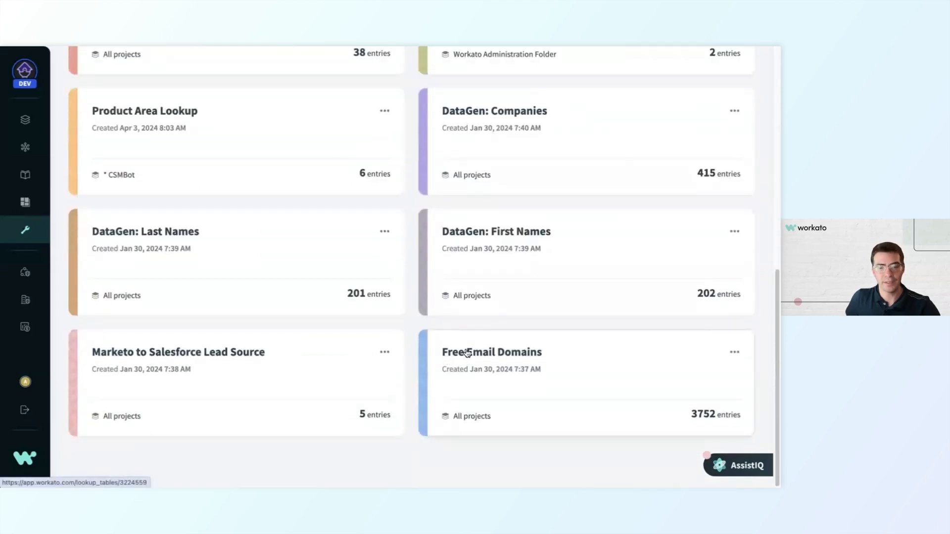
pyautogui.click(471, 352)
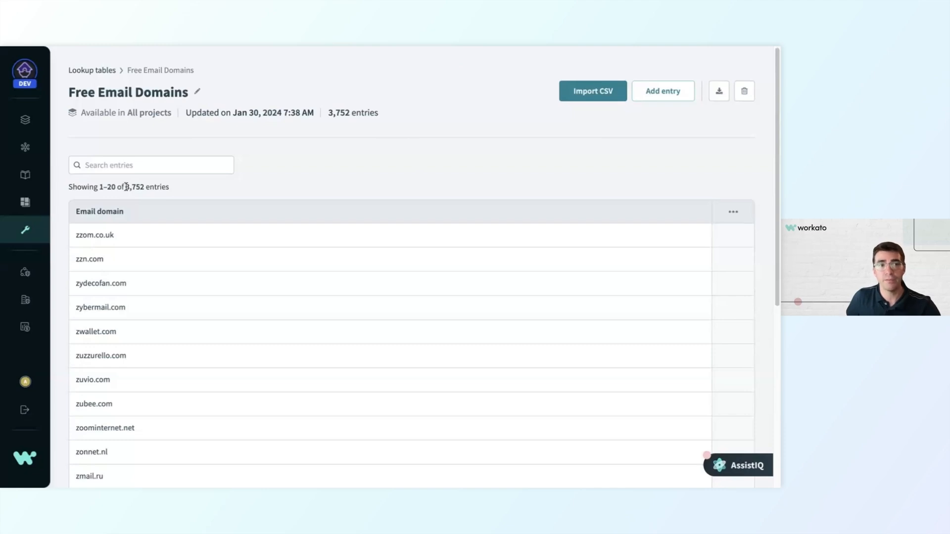
pyautogui.click(99, 211)
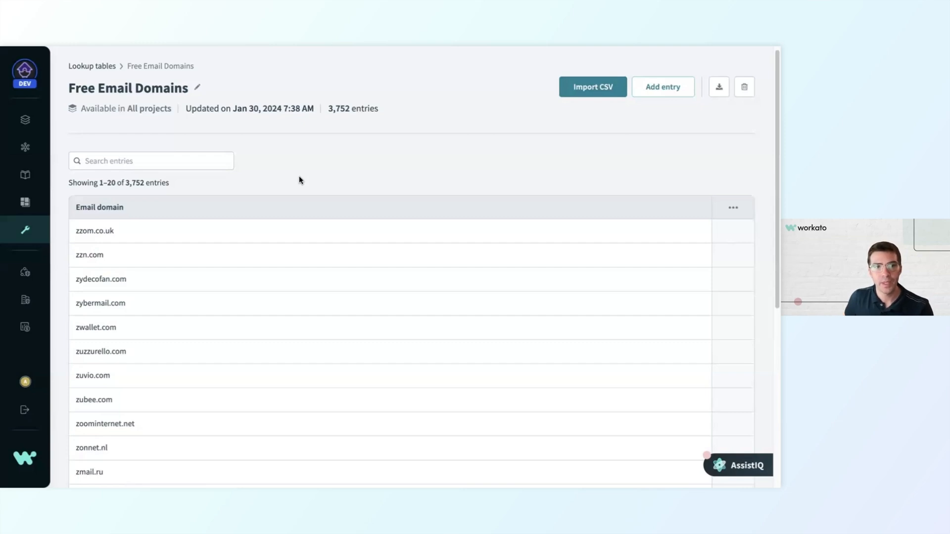
pyautogui.moveTo(176, 246)
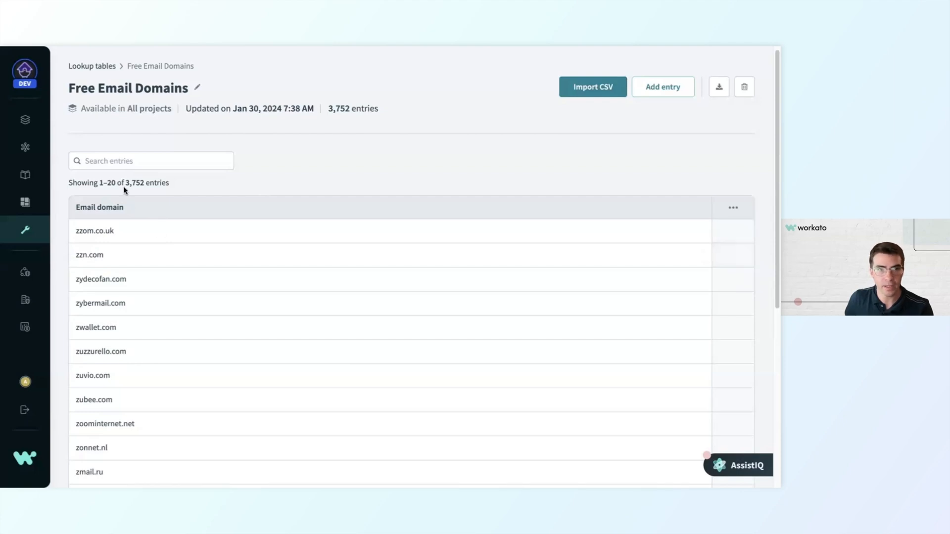
pyautogui.moveTo(127, 192)
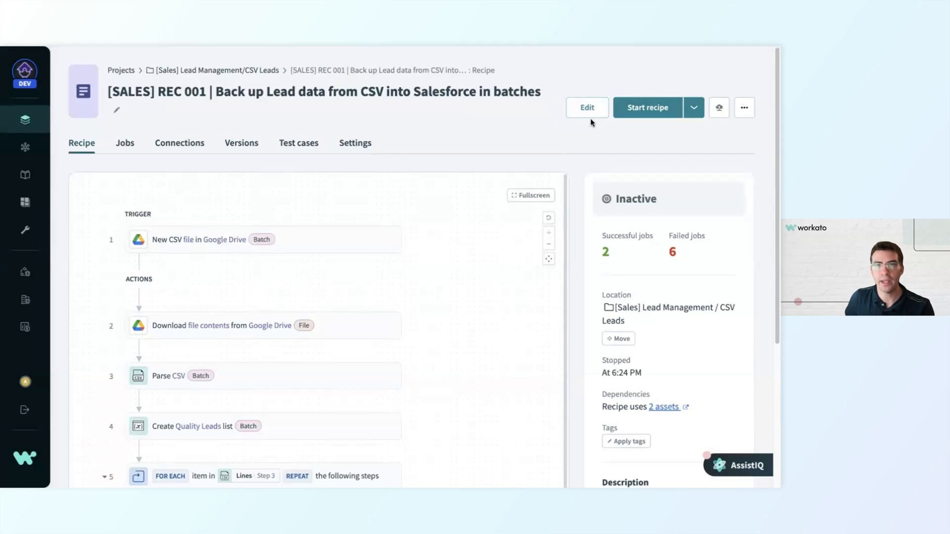
# Insert an action step before the loop's IF and choose Lookup tables by Workato as its app.
pyautogui.click(587, 107)
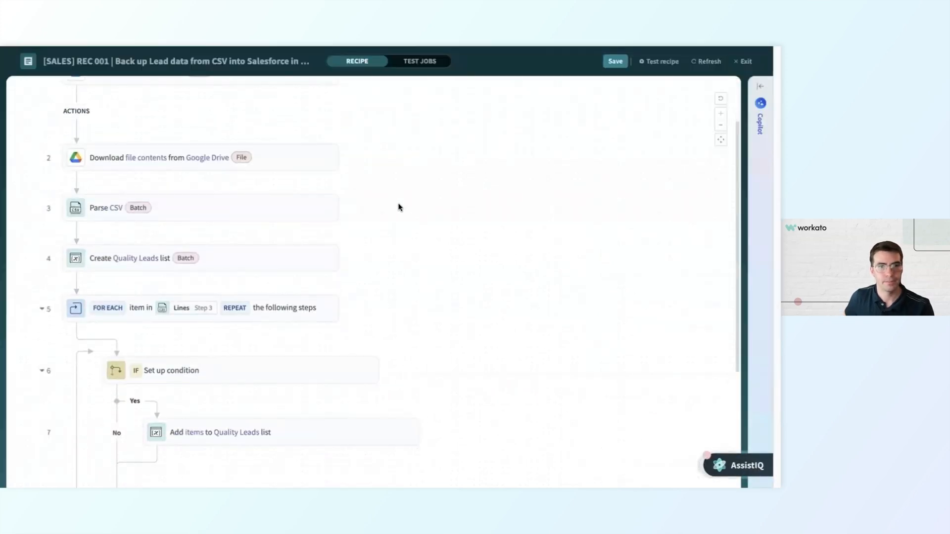
pyautogui.scroll(-3)
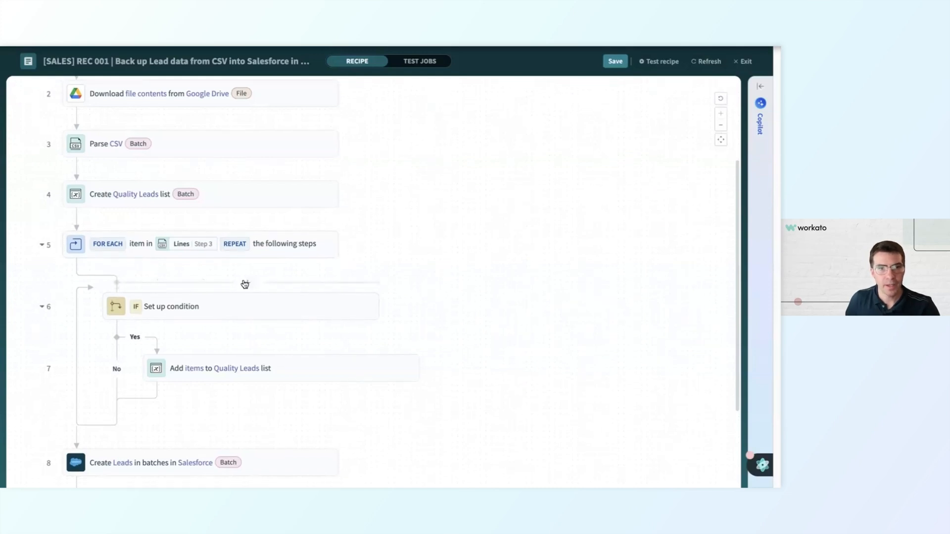
pyautogui.click(245, 284)
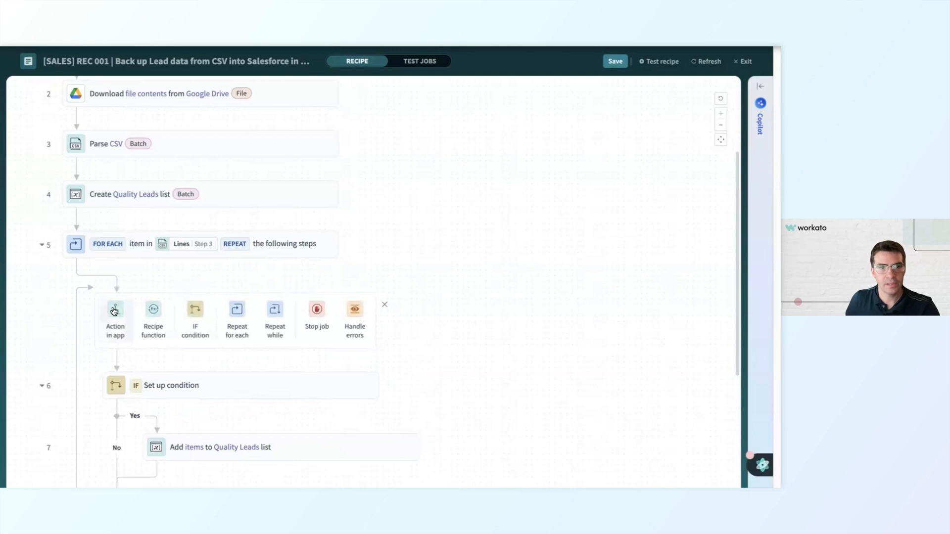
pyautogui.click(114, 311)
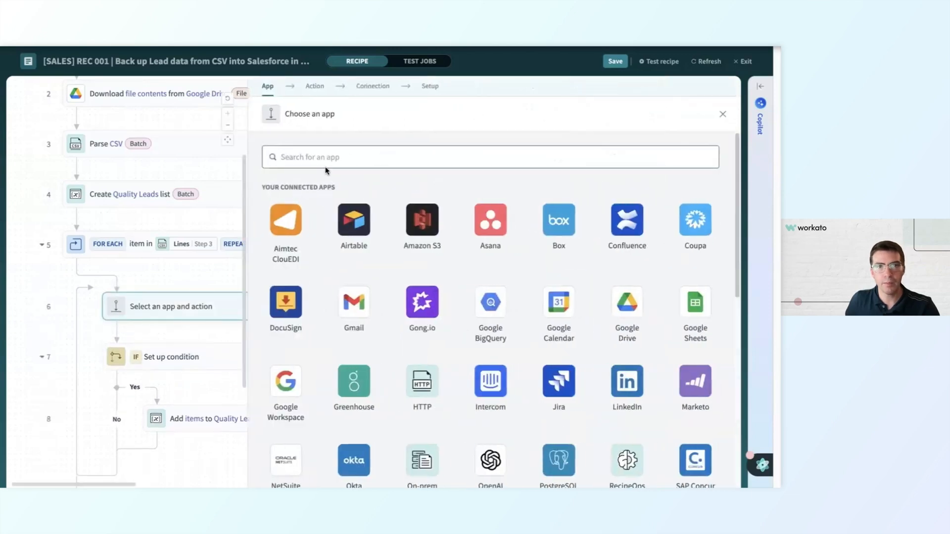
pyautogui.write('looku')
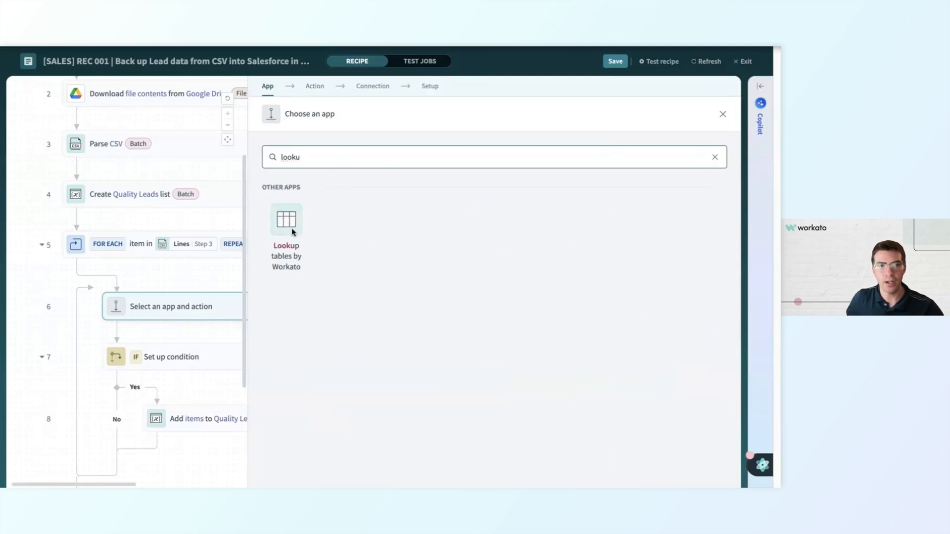
pyautogui.click(286, 221)
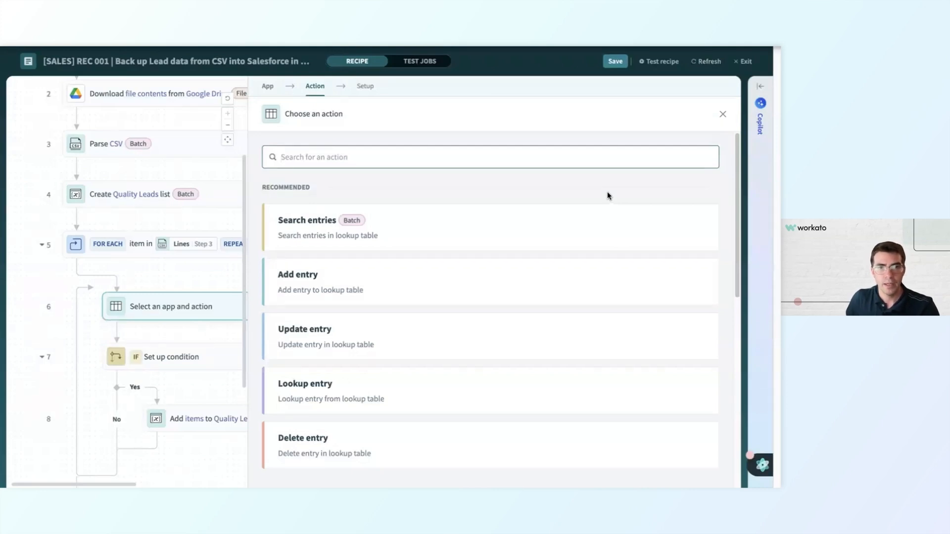
pyautogui.moveTo(604, 188)
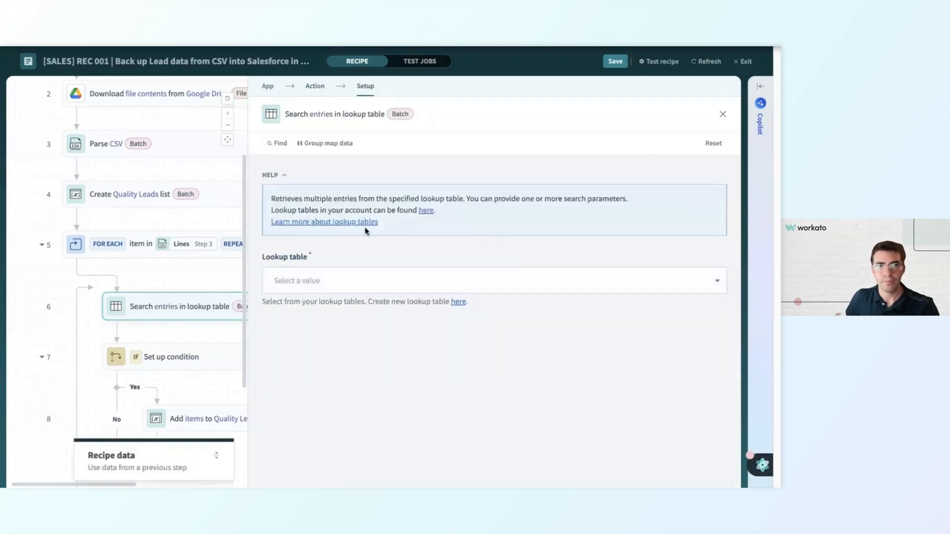
pyautogui.moveTo(352, 289)
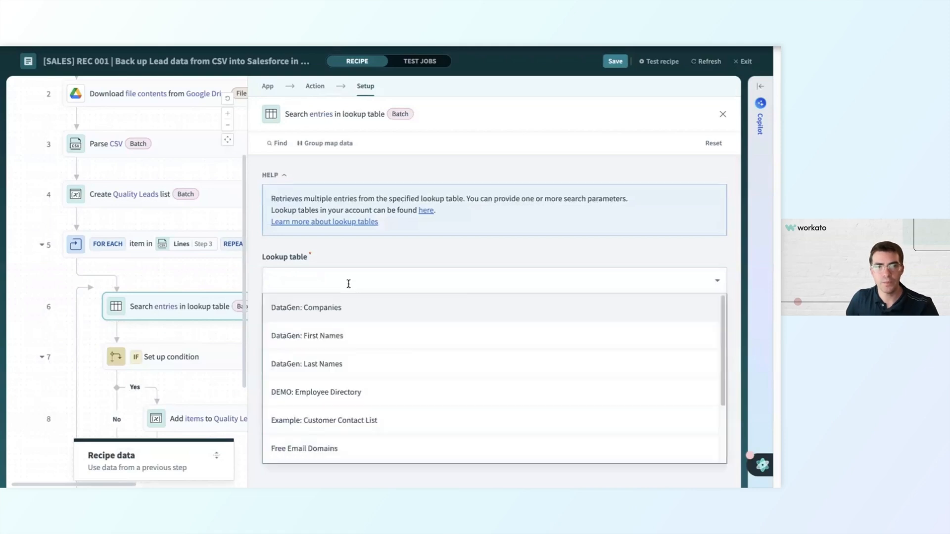
# Make the step Search entries and choose which lookup table it searches.
pyautogui.click(304, 449)
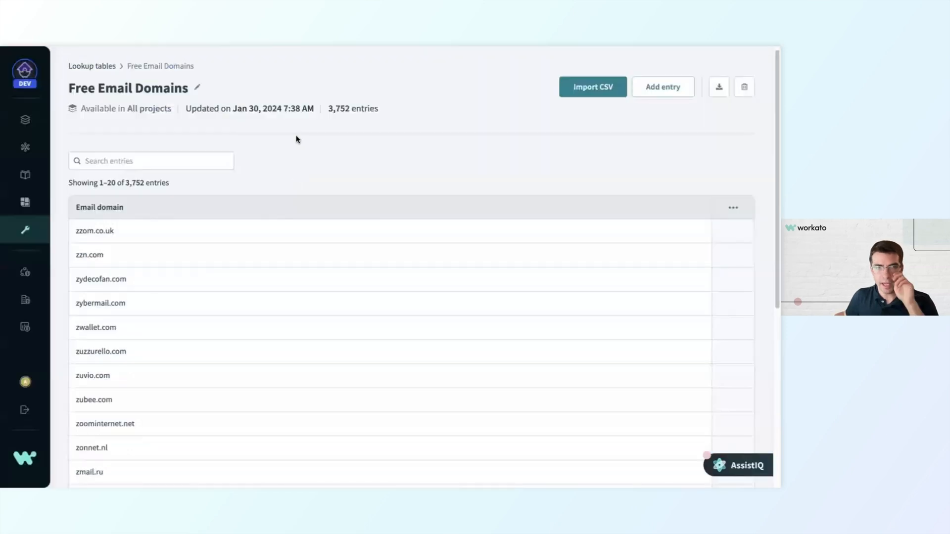
pyautogui.moveTo(103, 210)
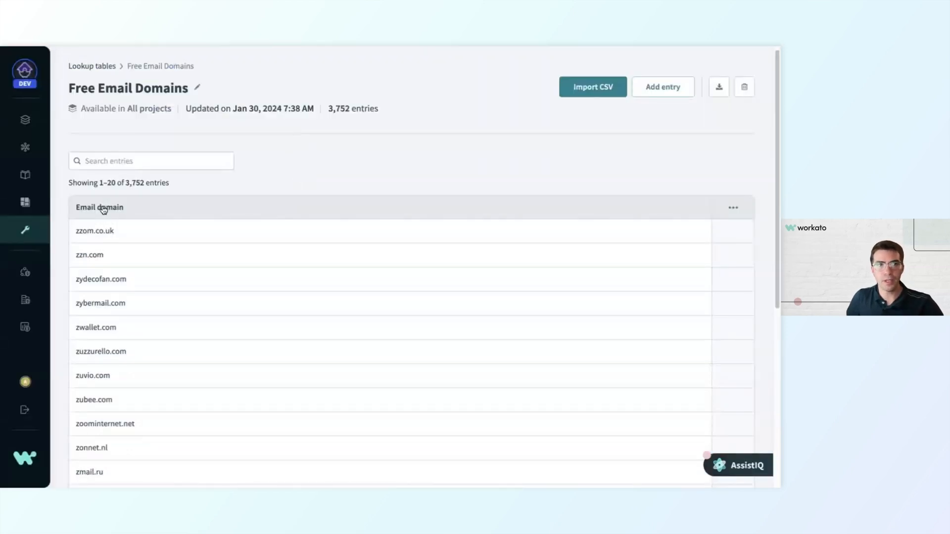
pyautogui.moveTo(115, 218)
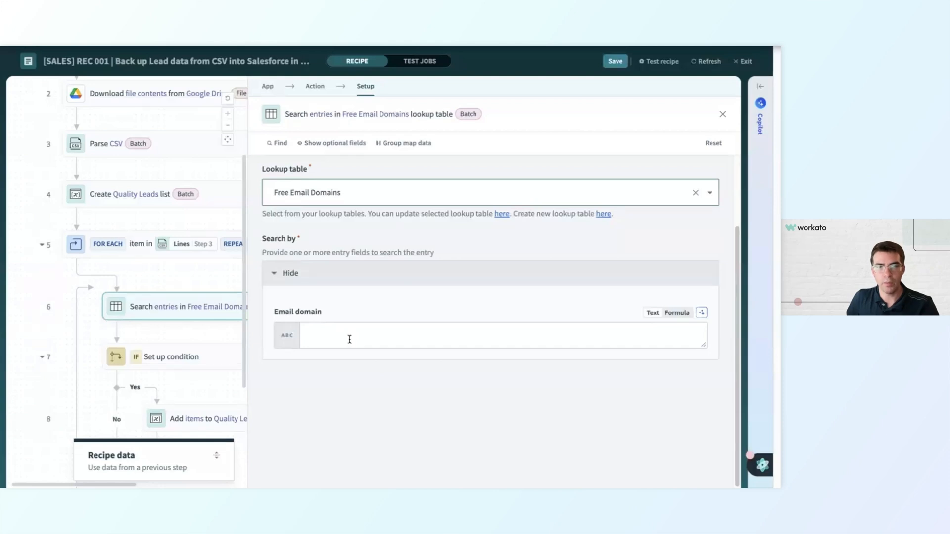
# Map each lead's Email datapill into the Free Email Domains search's Email domain field.
pyautogui.click(350, 339)
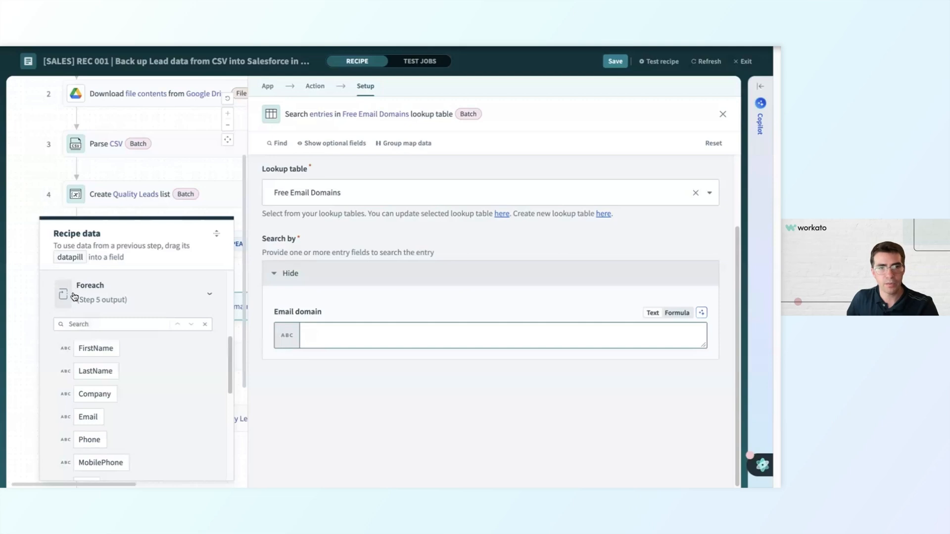
pyautogui.moveTo(89, 418)
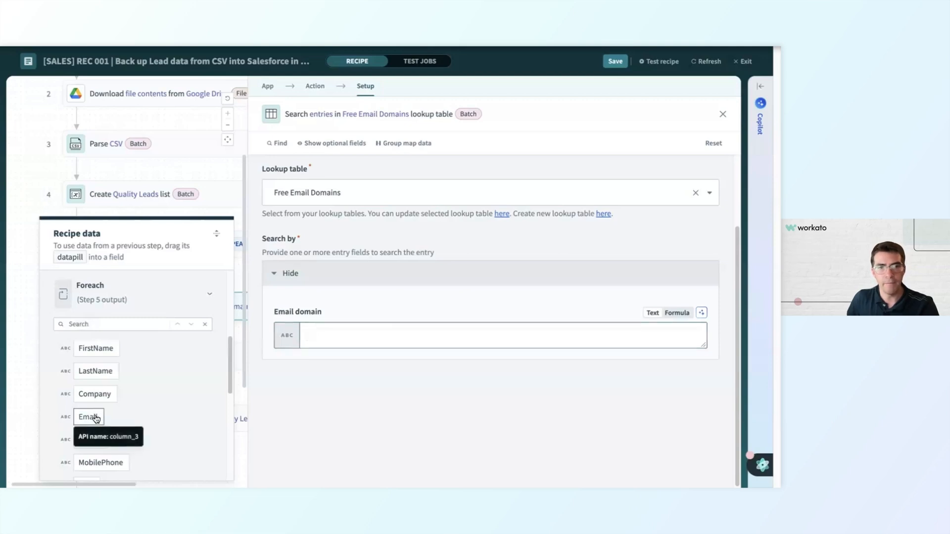
pyautogui.click(722, 114)
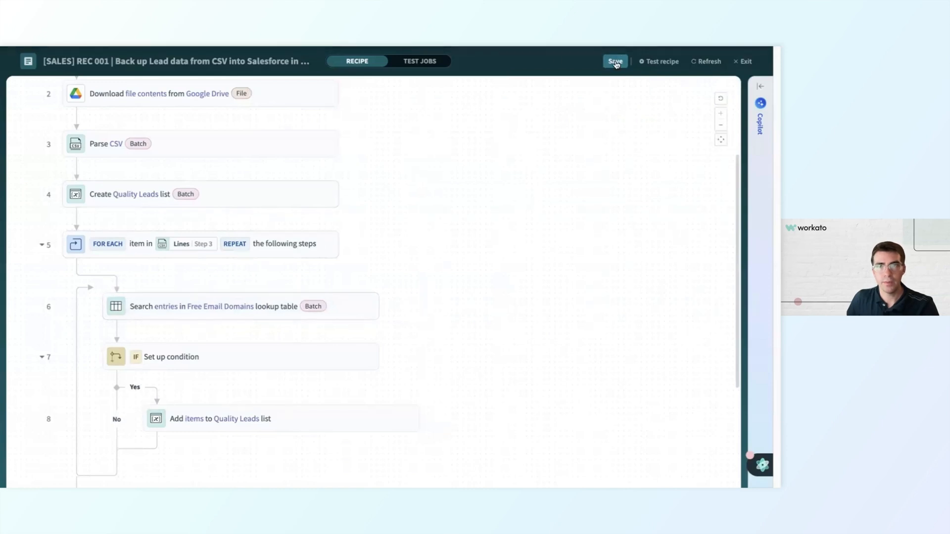
# Save, then set the IF condition to step 6's List size equals 0.
pyautogui.click(615, 61)
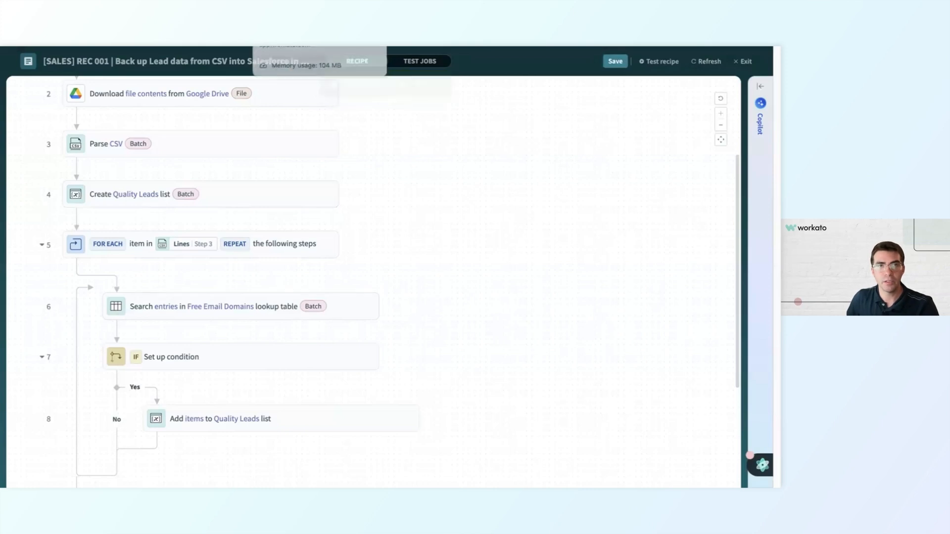
pyautogui.scroll(-3)
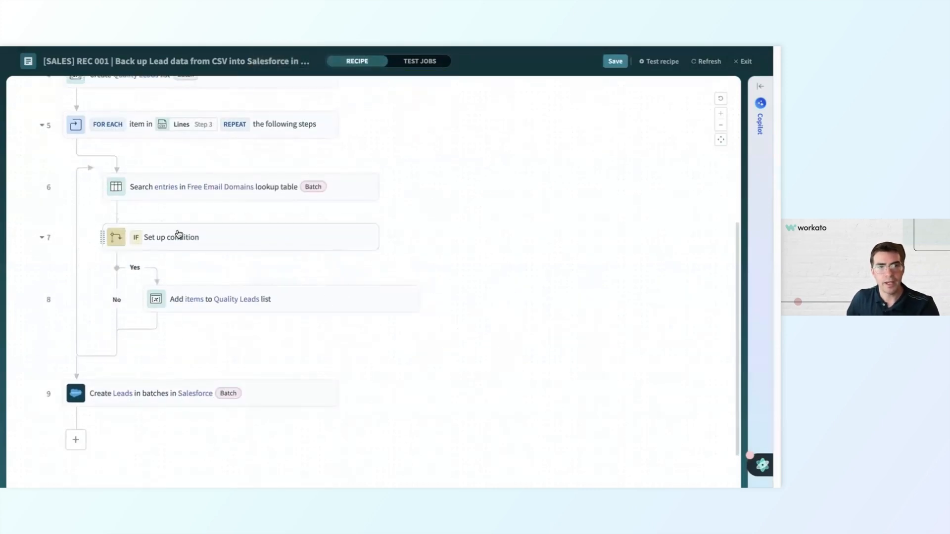
pyautogui.click(171, 238)
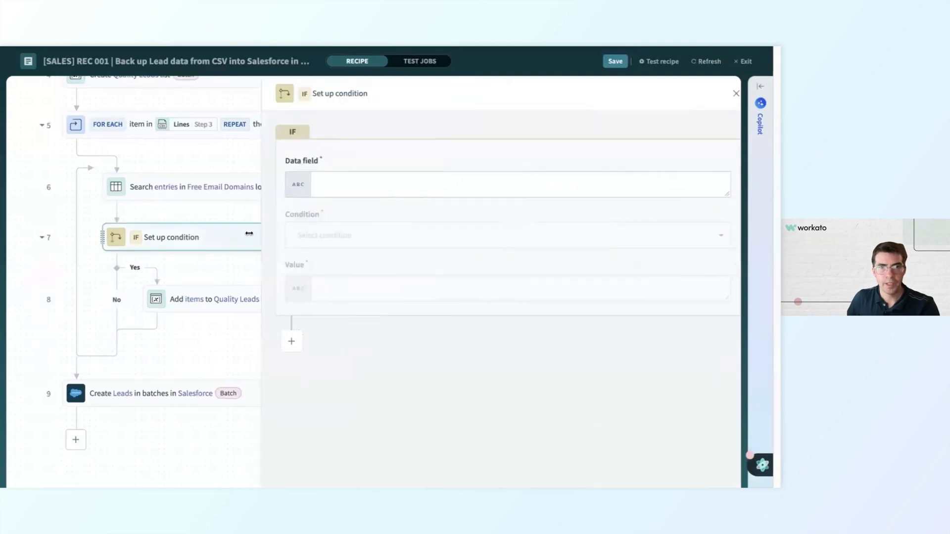
pyautogui.click(515, 184)
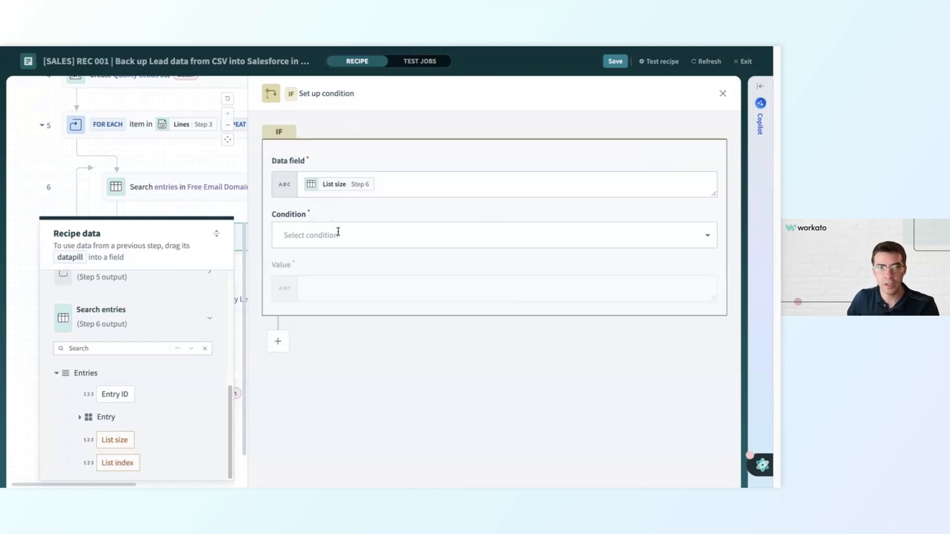
pyautogui.click(326, 235)
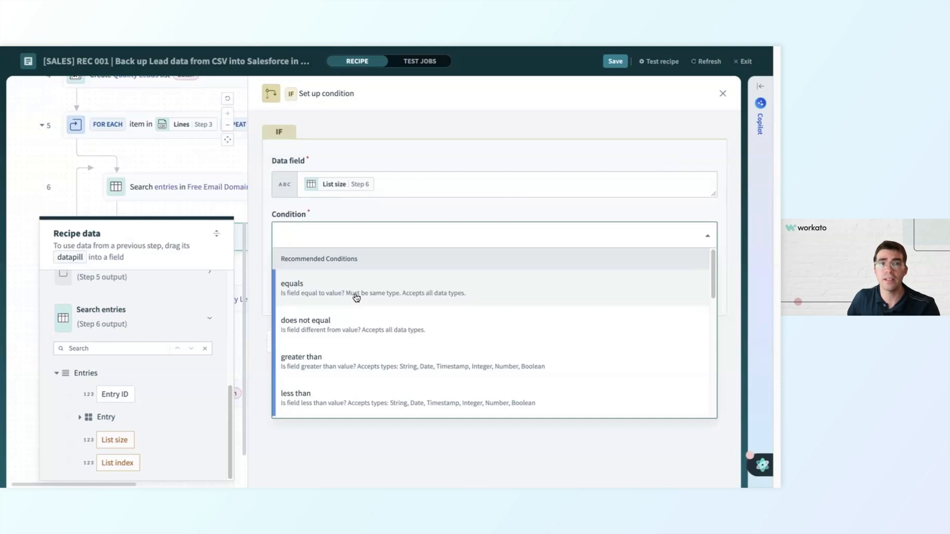
pyautogui.click(292, 283)
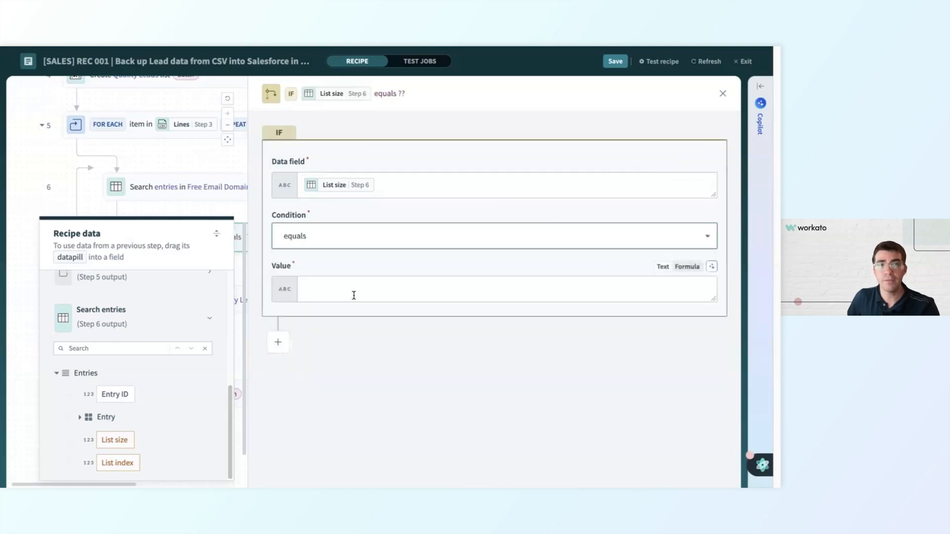
pyautogui.write('0')
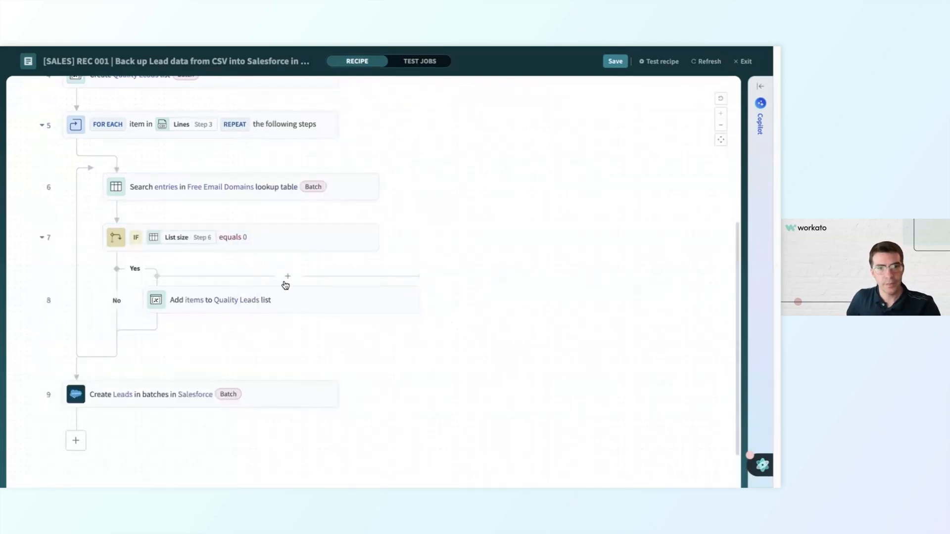
# Review the Add items to Quality Leads step, then view the Free Email Domains table.
pyautogui.click(219, 300)
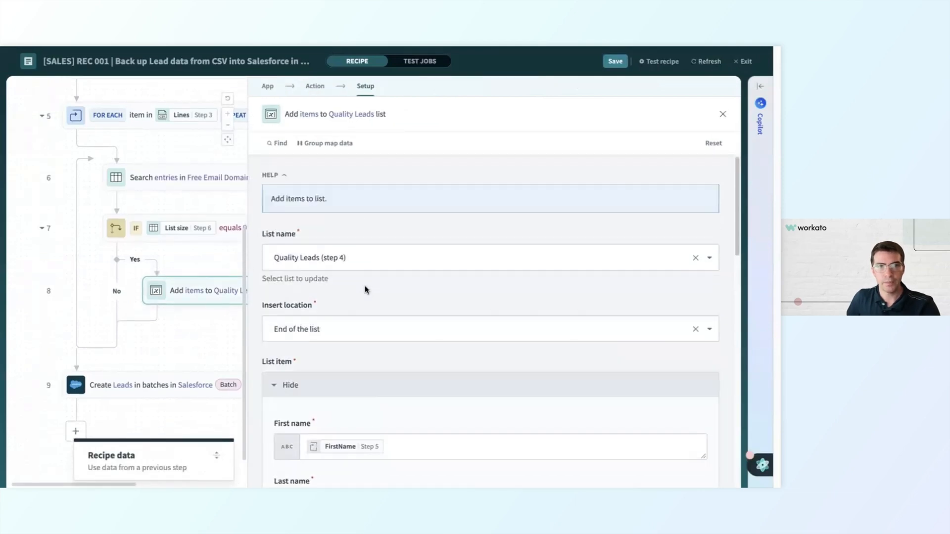
pyautogui.click(723, 114)
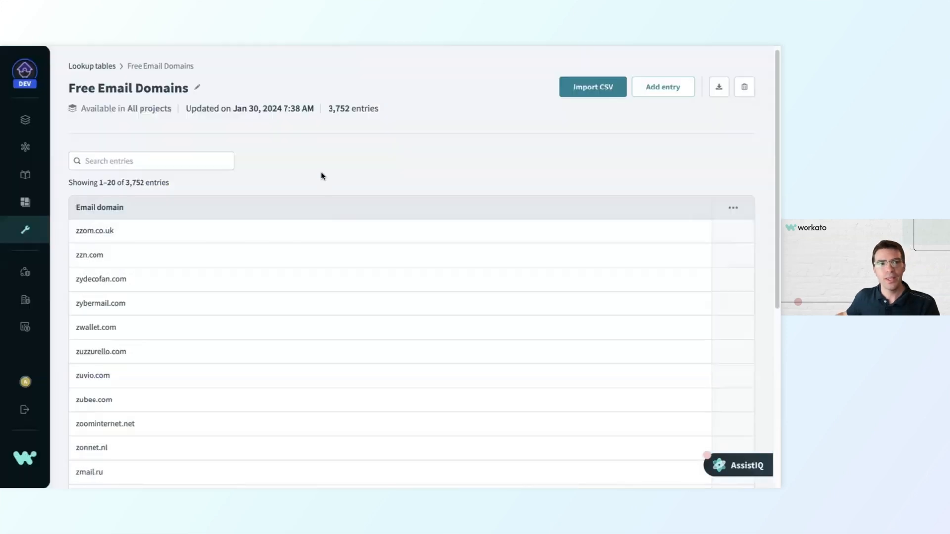
pyautogui.moveTo(326, 188)
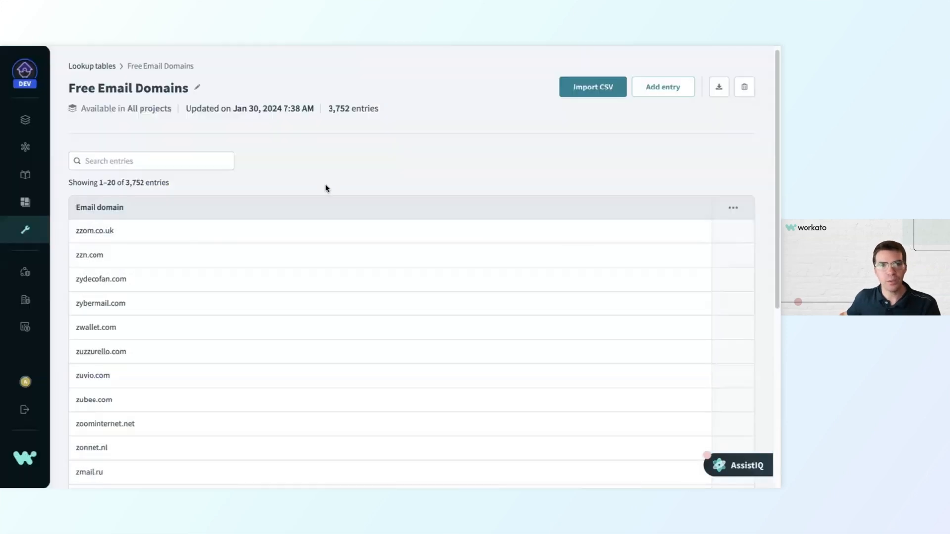
pyautogui.moveTo(99, 57)
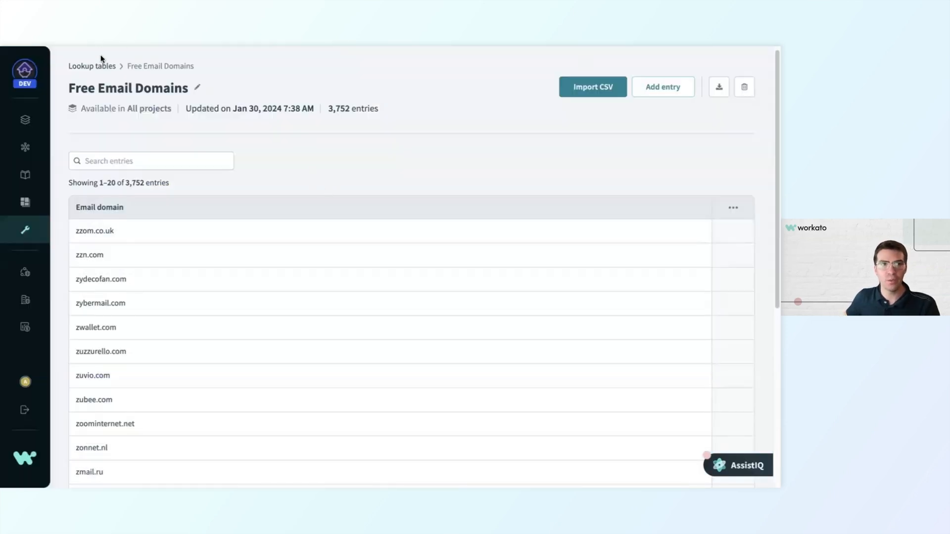
pyautogui.moveTo(26, 230)
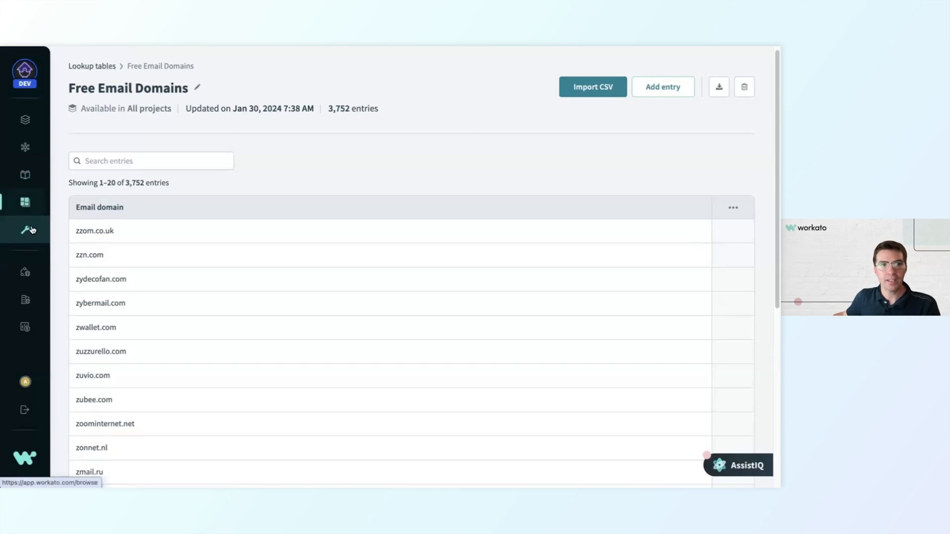
# Return via Tools to the overview of all 11 lookup tables.
pyautogui.click(25, 229)
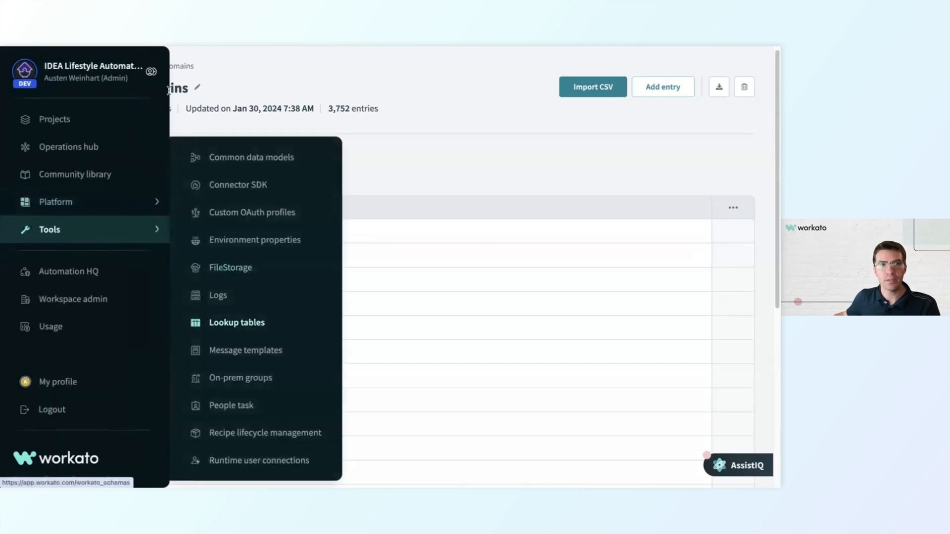
pyautogui.click(237, 323)
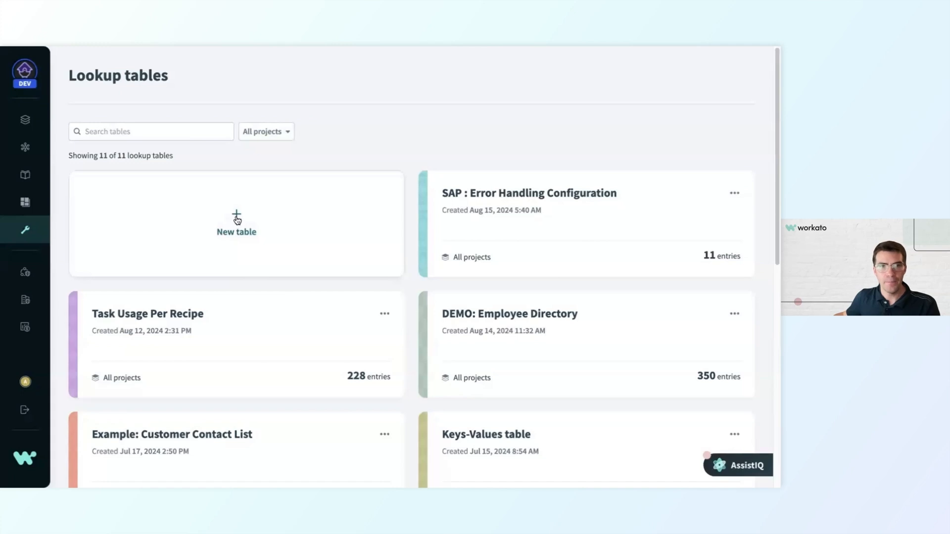
# Create a new untitled lookup table with 0 entries, cancelling the manual column editor.
pyautogui.click(236, 220)
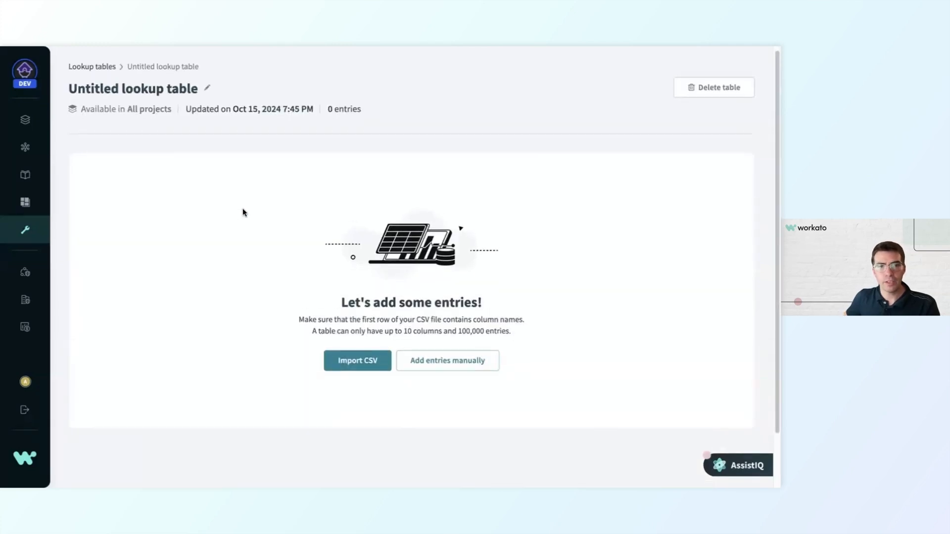
pyautogui.moveTo(465, 366)
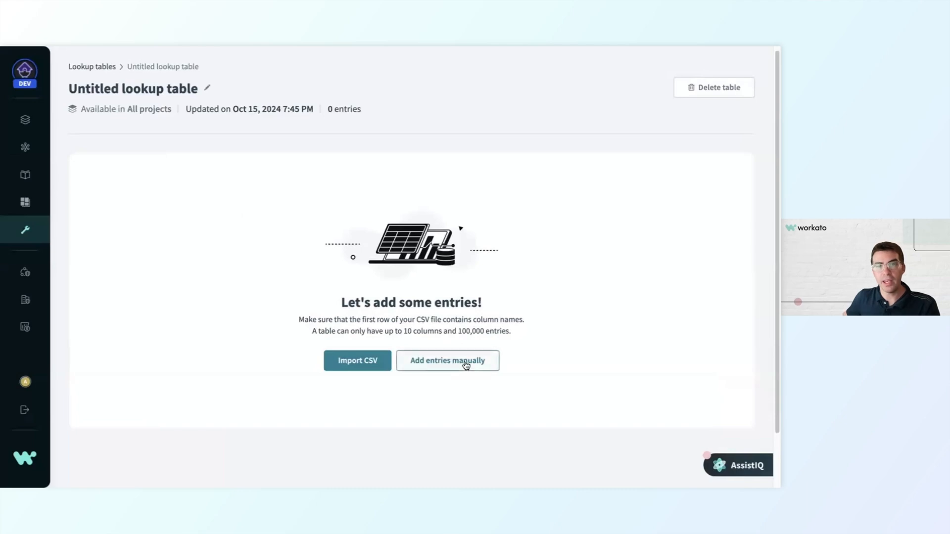
pyautogui.click(447, 360)
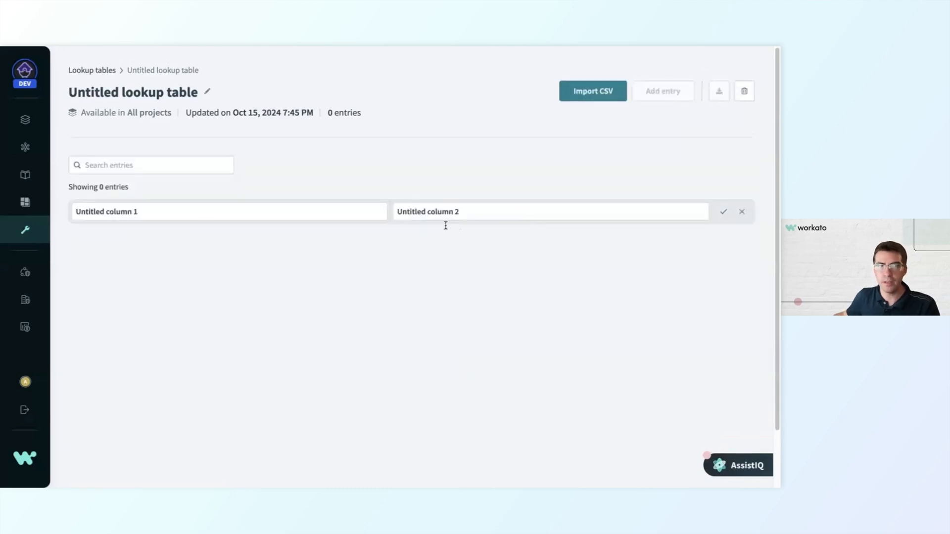
pyautogui.moveTo(372, 188)
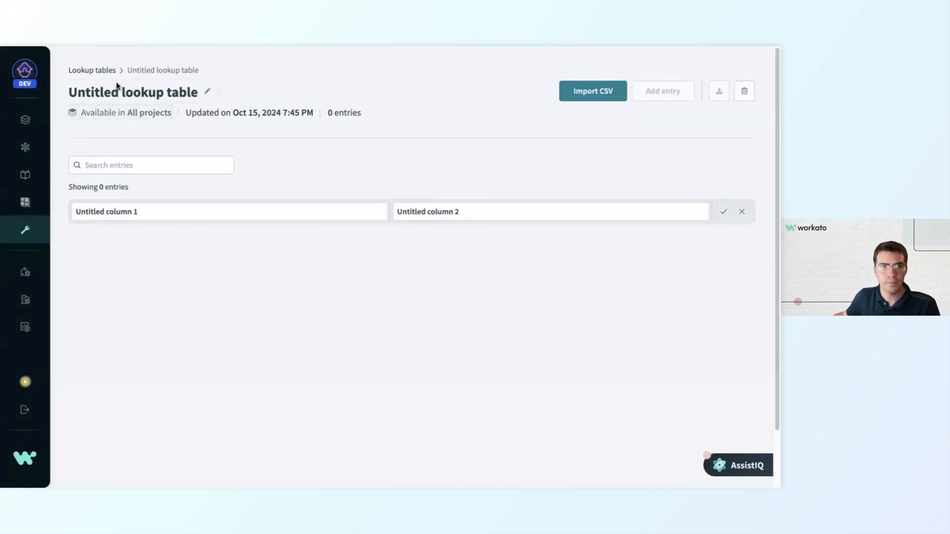
pyautogui.click(742, 211)
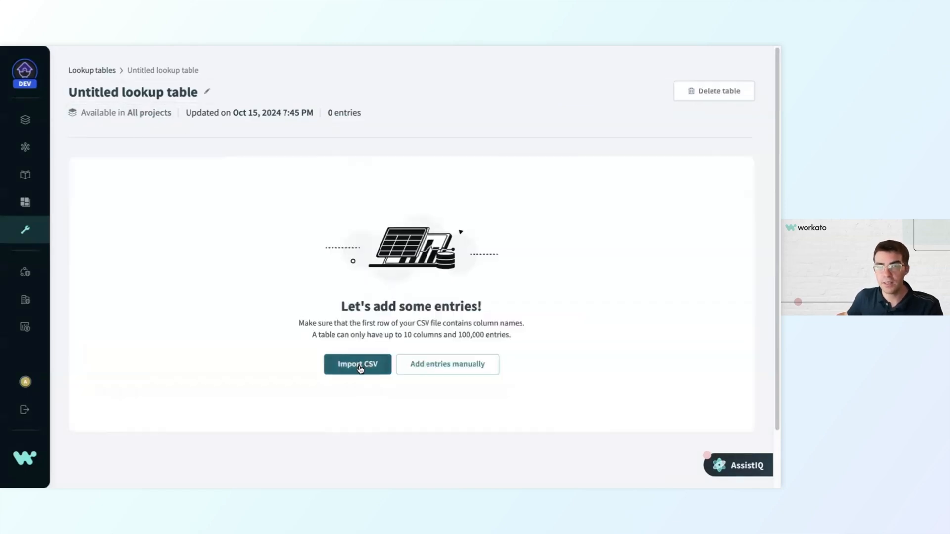